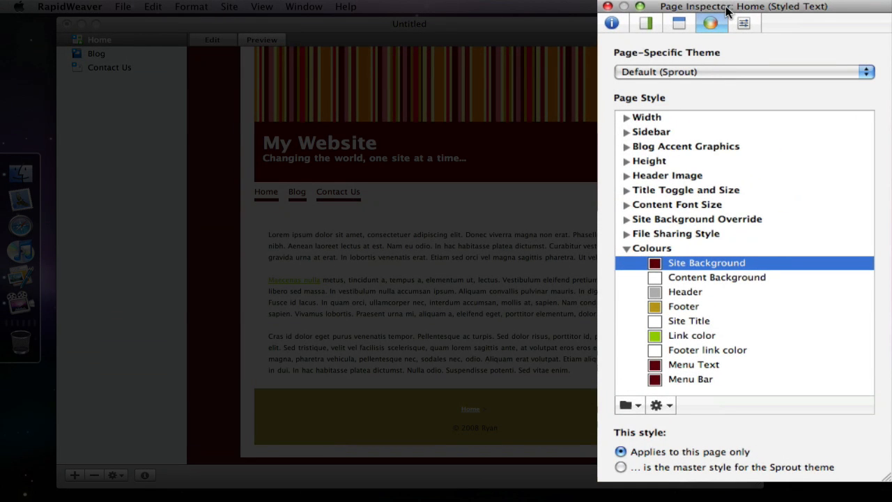
mouse_move(627, 405)
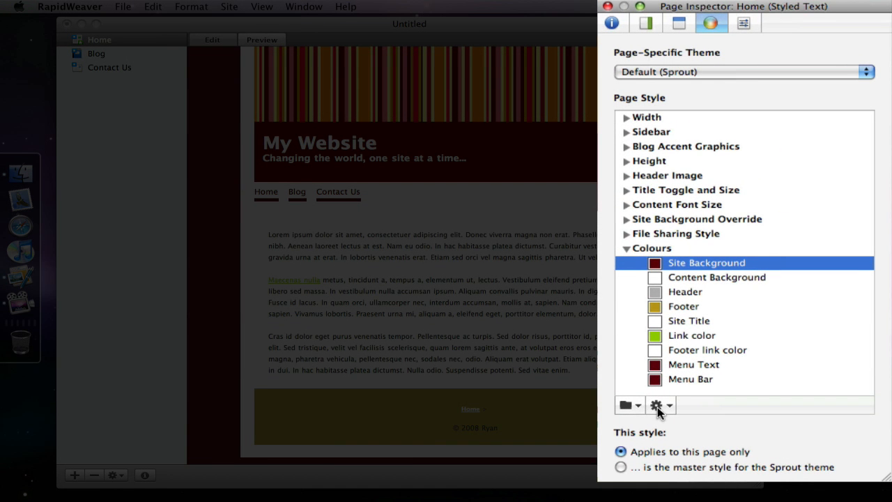
mouse_move(630, 407)
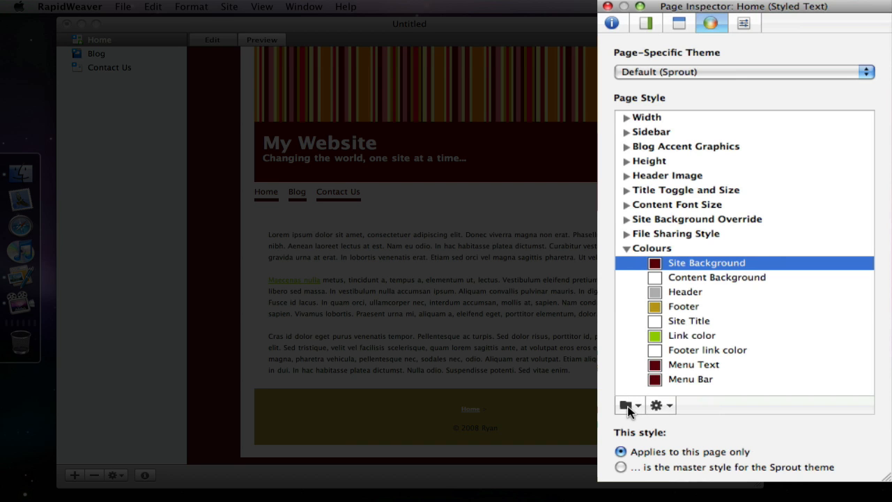
mouse_move(671, 411)
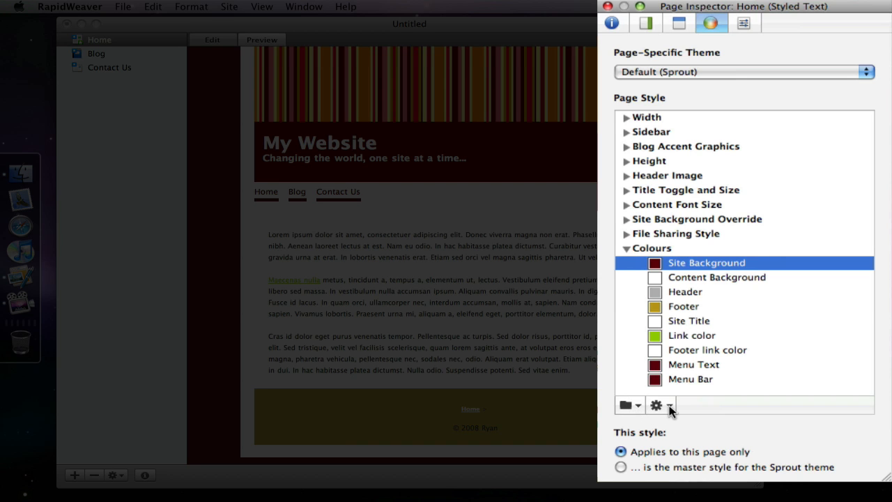
Begin saving the page's current Sprout colours as a new named style via the gear menu.
left_click(659, 406)
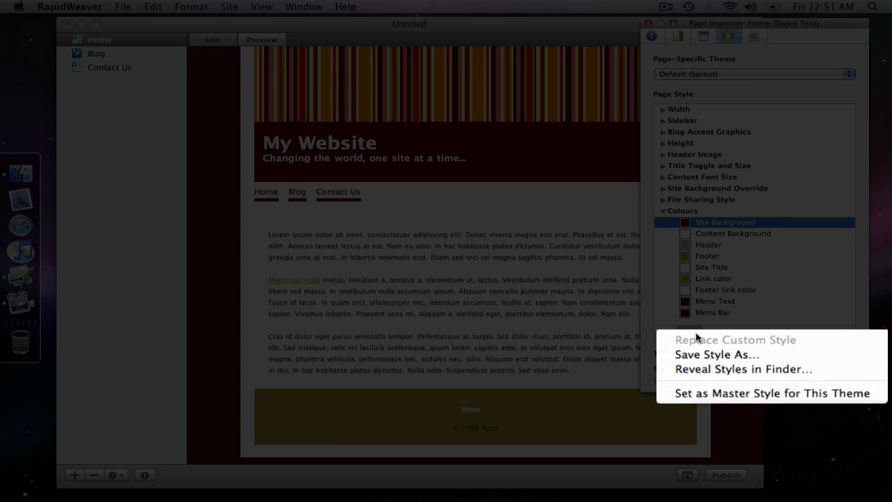
mouse_move(715, 355)
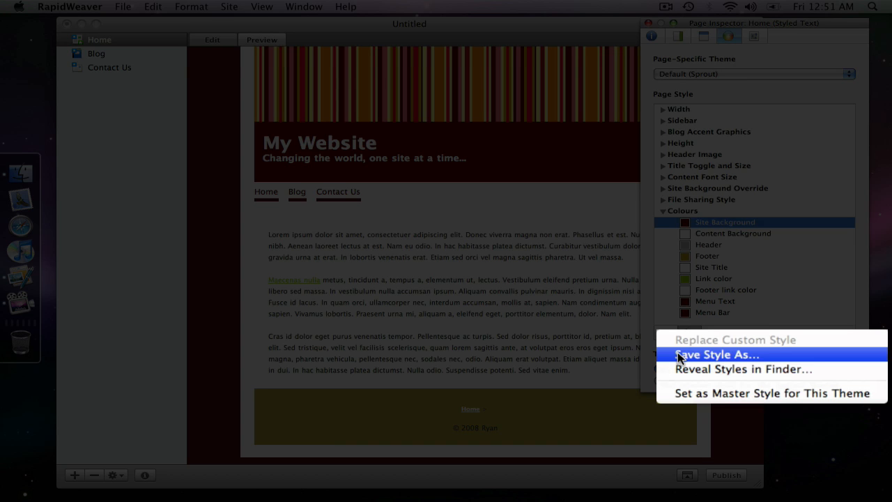
left_click(717, 356)
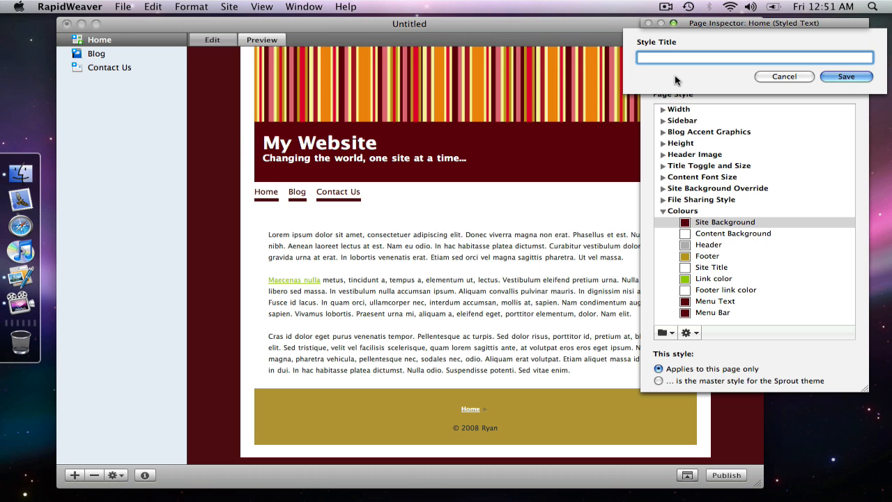
Name the custom style 'Maroon and Brown' and save it.
type("Maroon and")
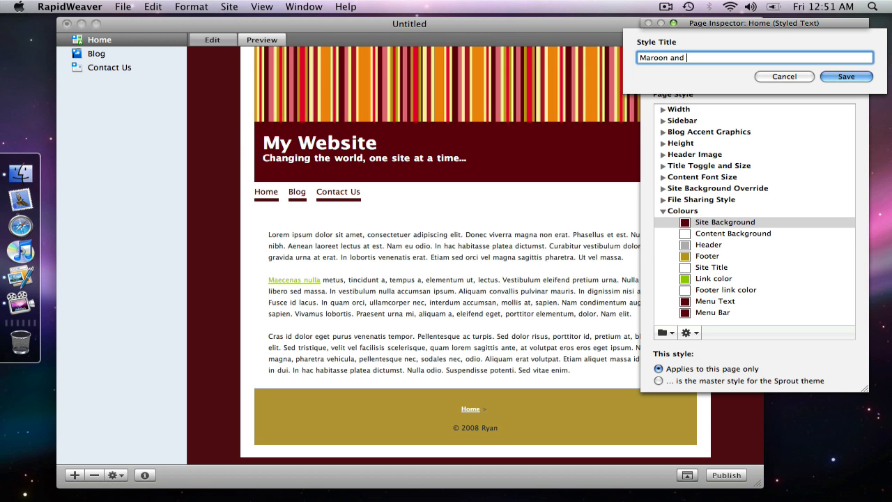
type("Brown")
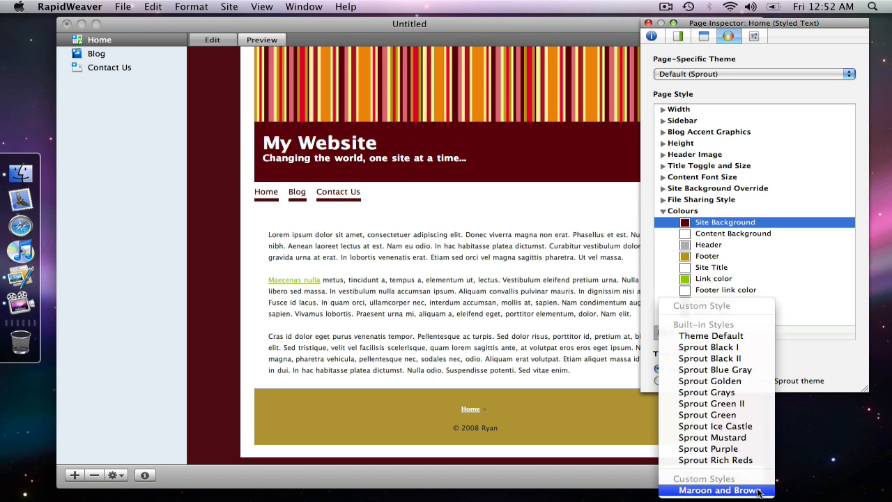
mouse_move(716, 490)
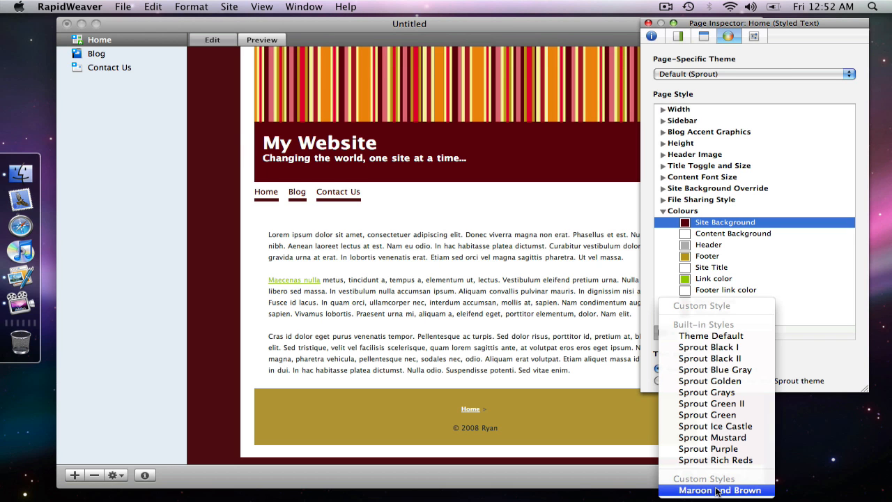
mouse_move(717, 300)
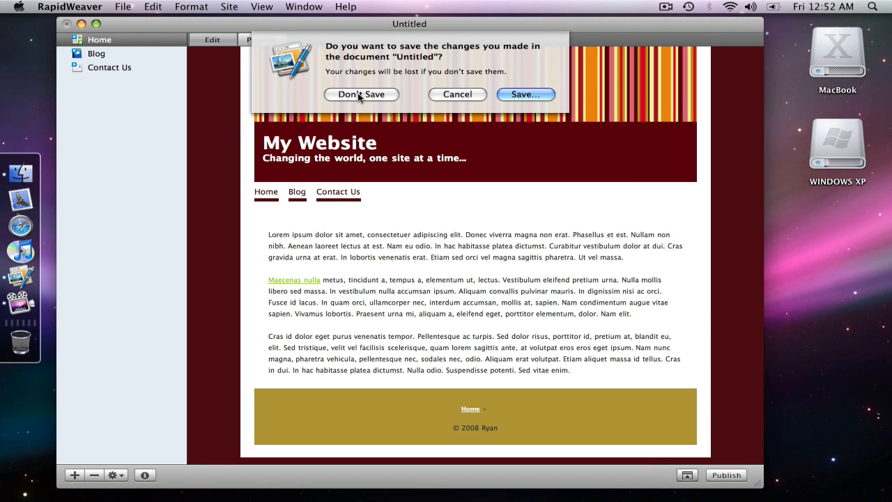
Close the old site without saving and start a new untitled project.
left_click(361, 95)
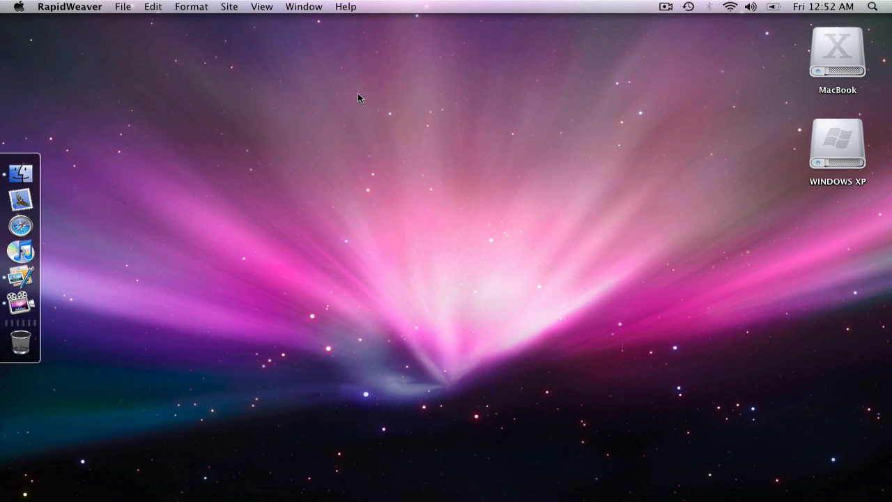
left_click(124, 6)
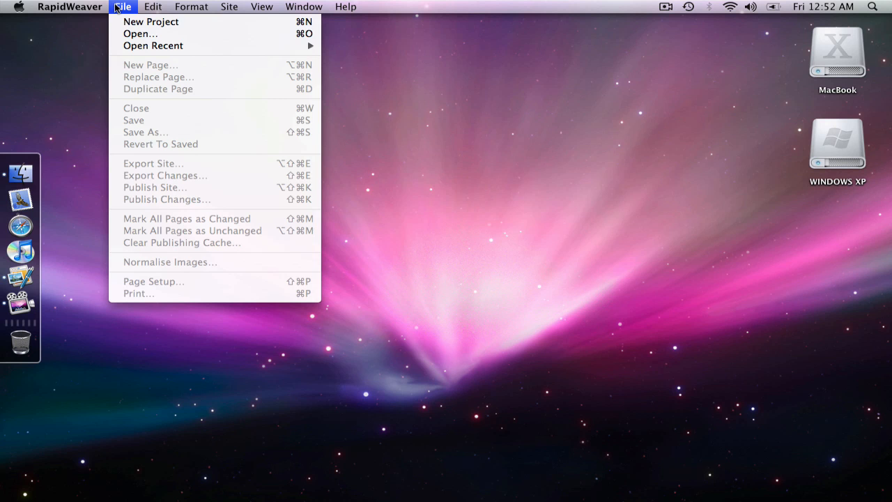
left_click(148, 22)
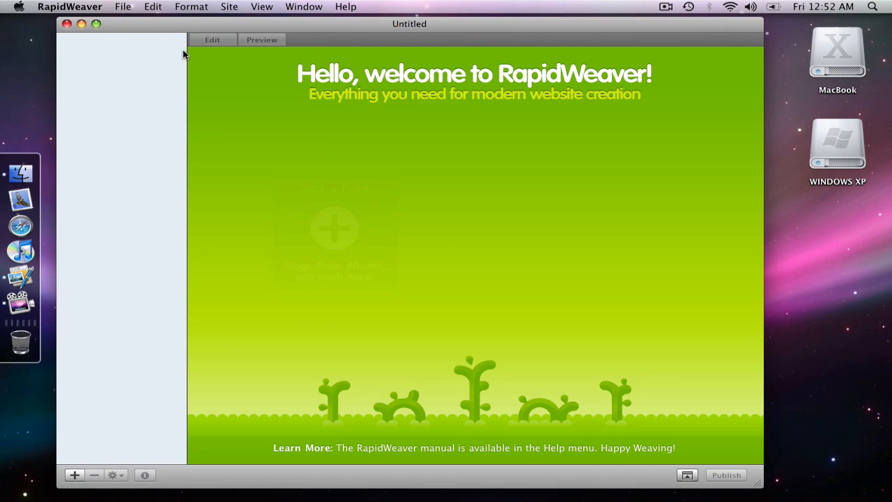
Add a Styled Text page to the new project.
left_click(75, 474)
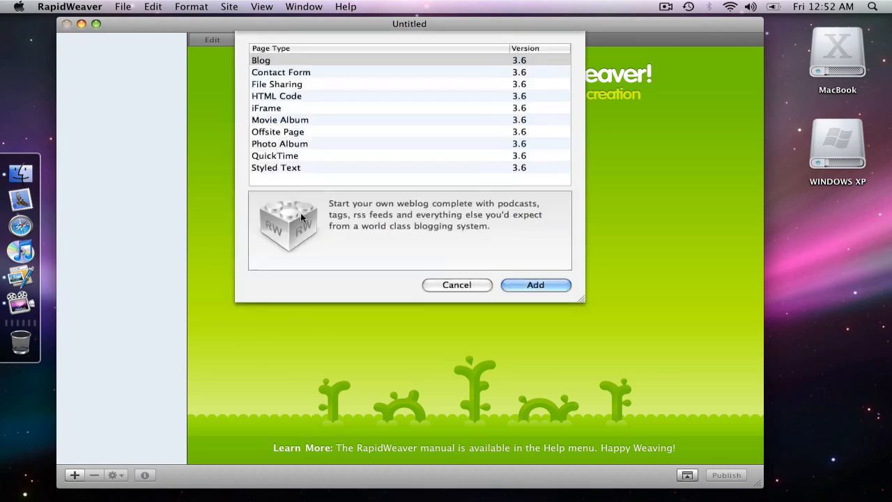
left_click(276, 167)
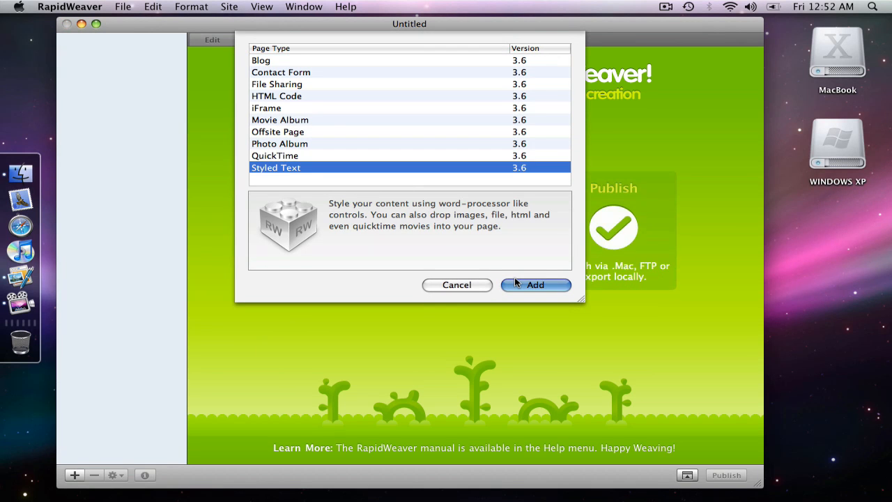
left_click(535, 285)
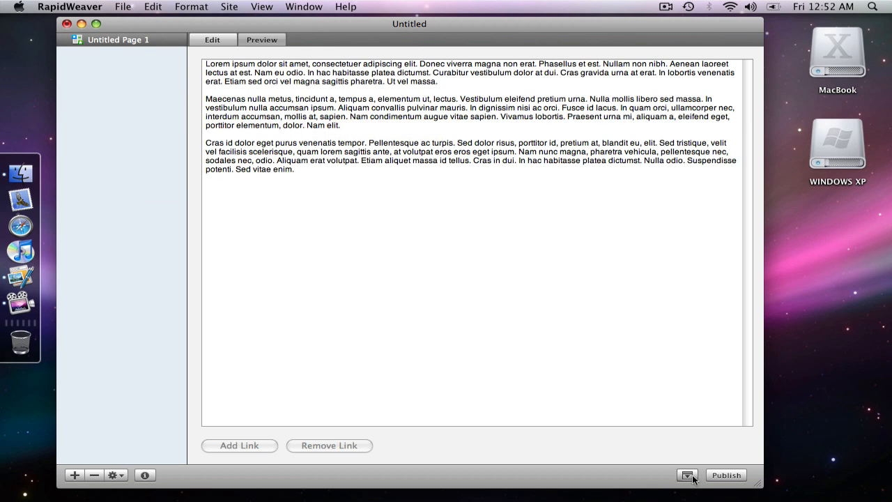
Apply the Sprout theme to the site and preview the Styled Text page.
left_click(687, 474)
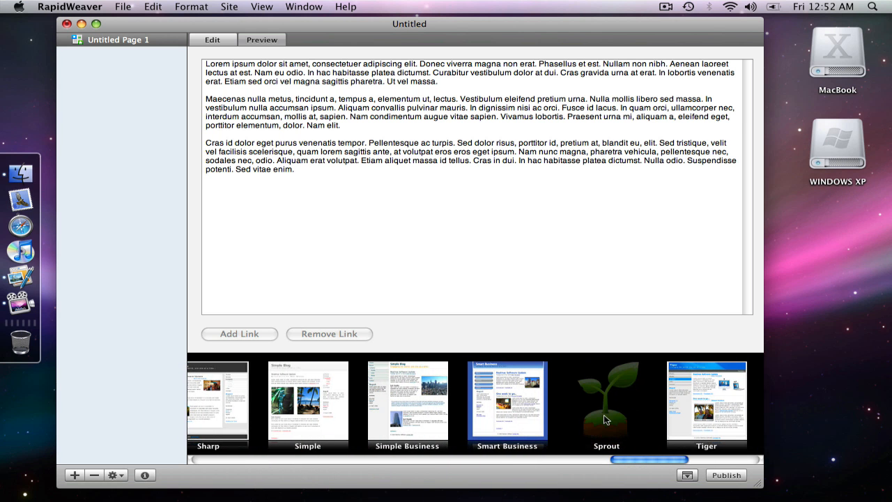
left_click(262, 39)
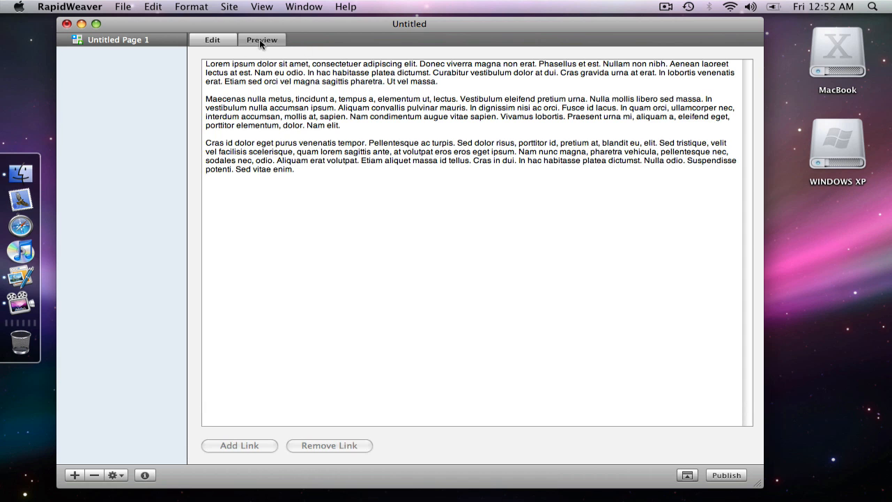
left_click(262, 39)
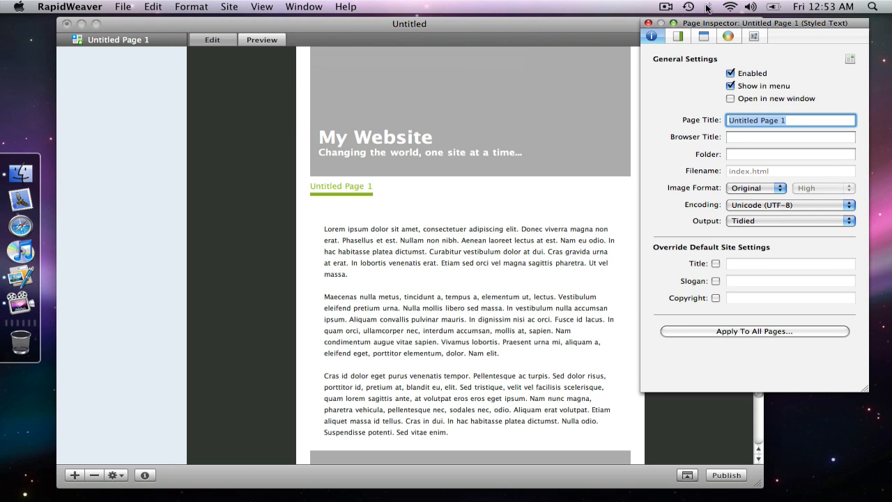
Apply the saved Maroon and Brown custom style from the page's Theme settings.
left_click(724, 36)
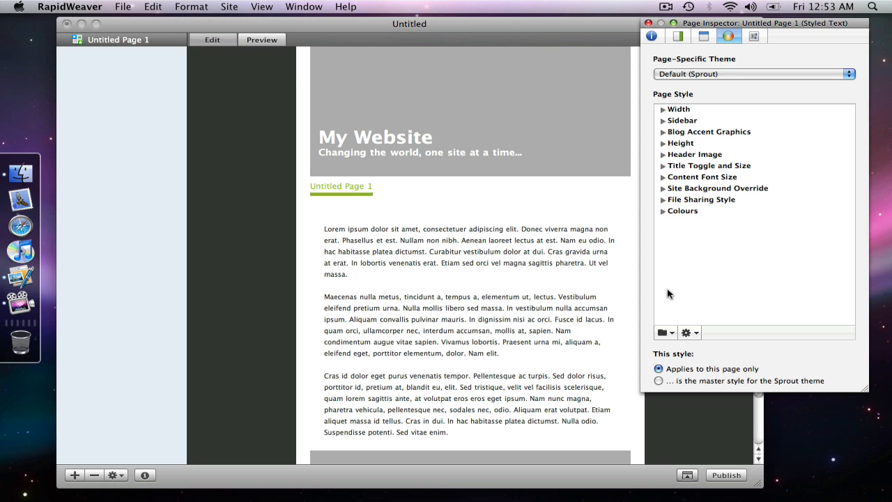
left_click(662, 331)
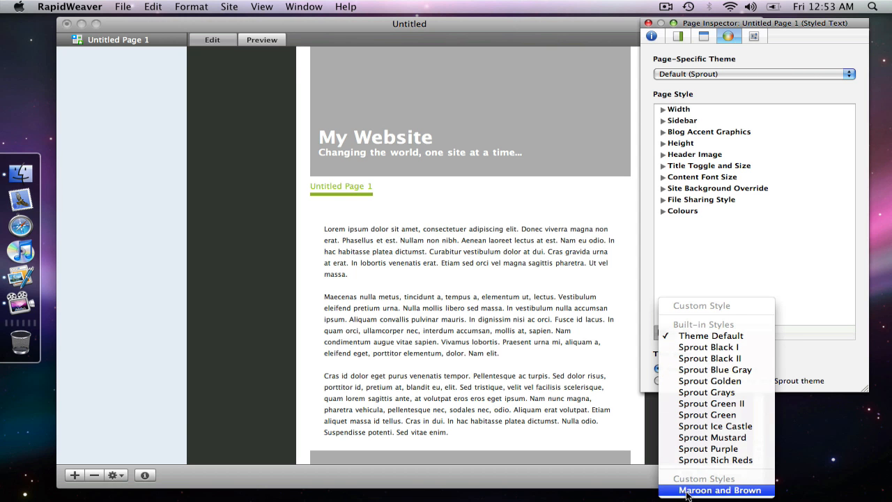
mouse_move(726, 491)
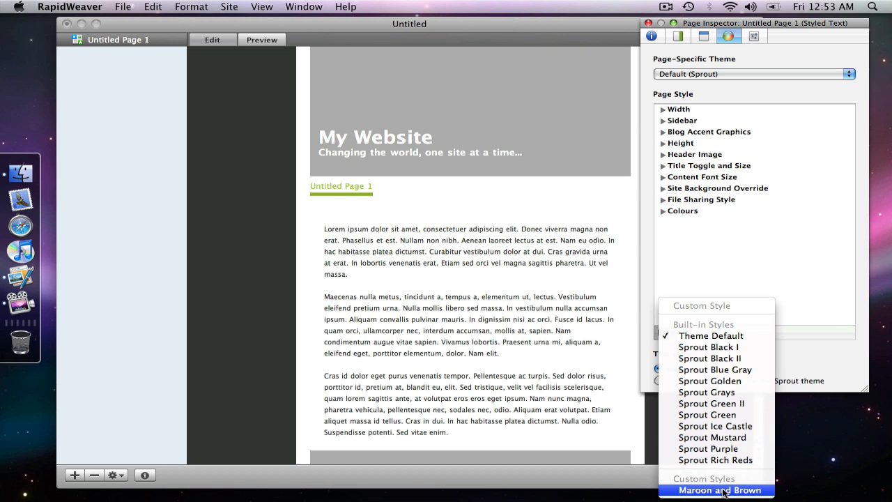
left_click(715, 491)
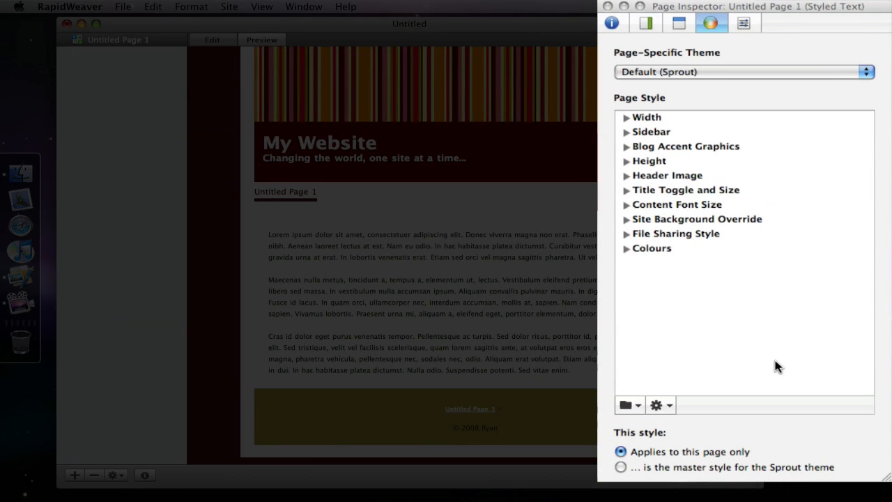
Peek at the Width settings, then expand Colours to show the maroon and brown palette.
left_click(626, 117)
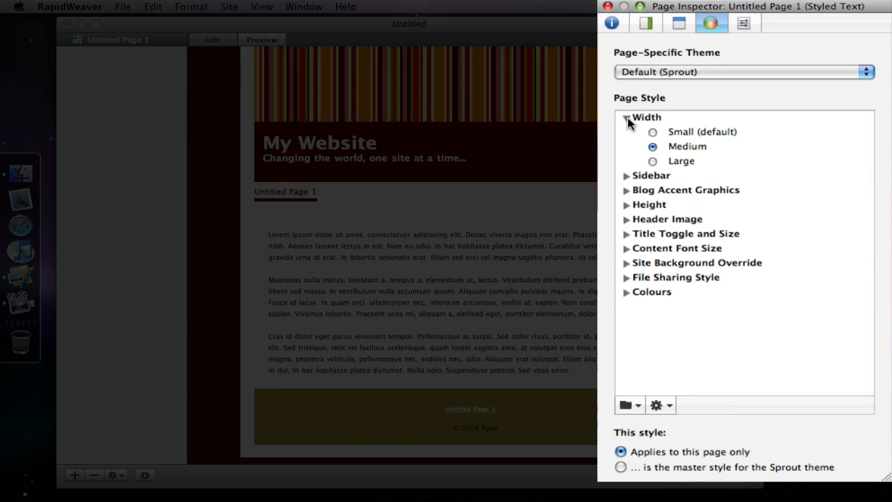
left_click(626, 118)
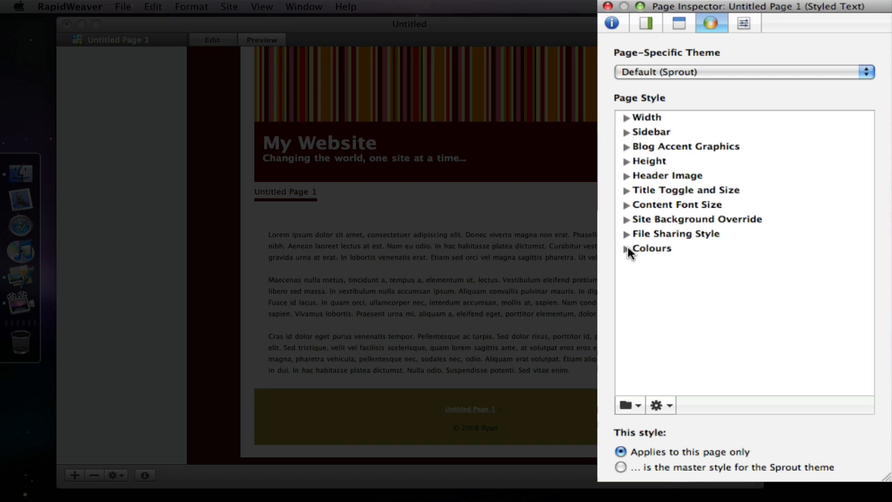
left_click(627, 248)
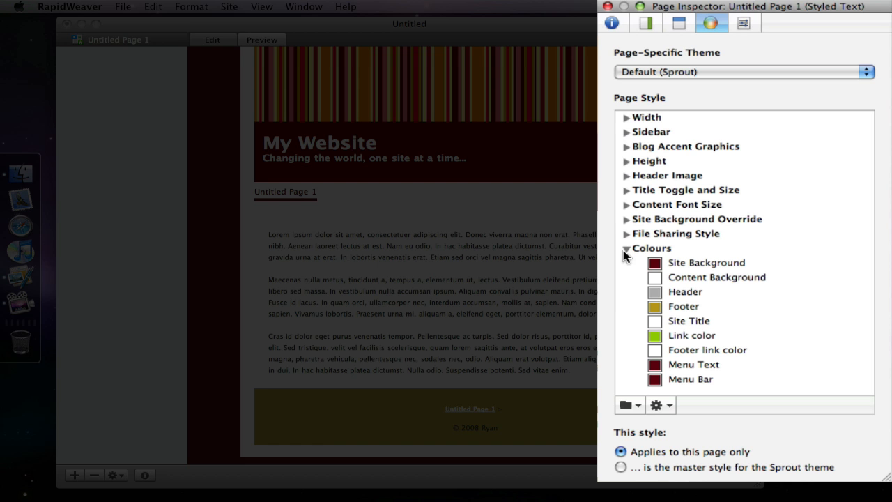
mouse_move(669, 78)
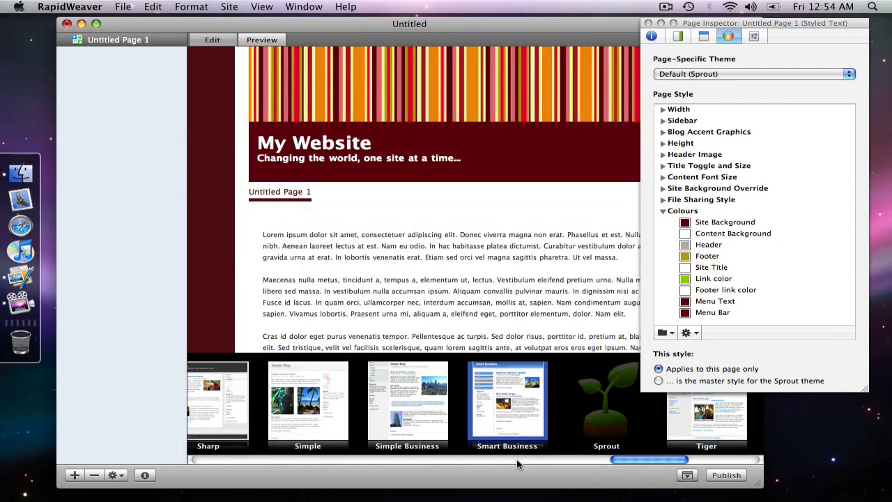
Try the Smart Business theme briefly, then return the page to Sprout with its maroon look.
left_click(507, 402)
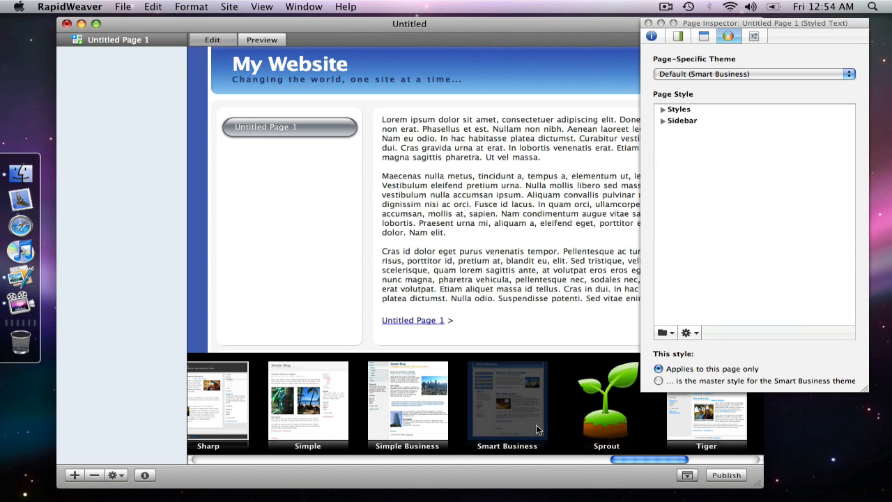
mouse_move(675, 332)
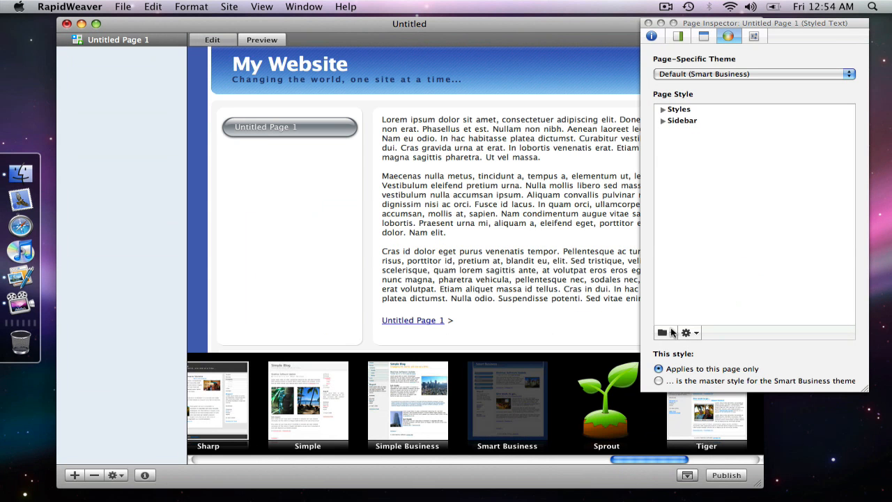
left_click(663, 331)
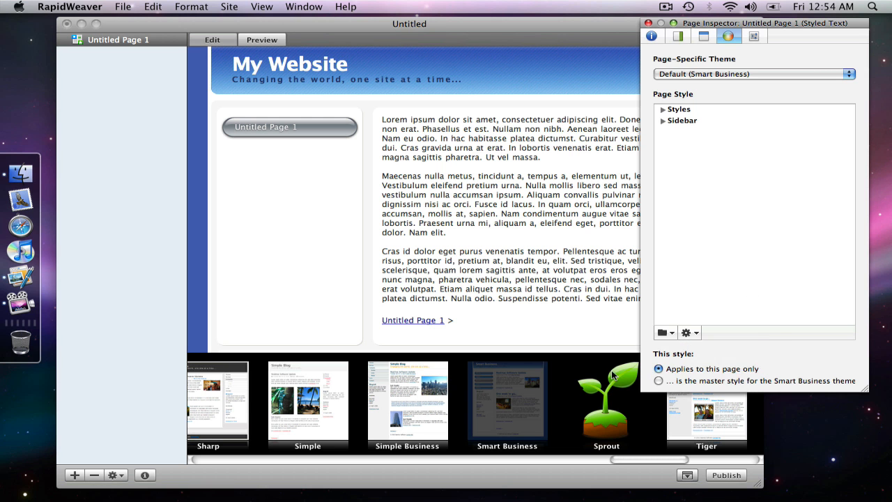
left_click(604, 401)
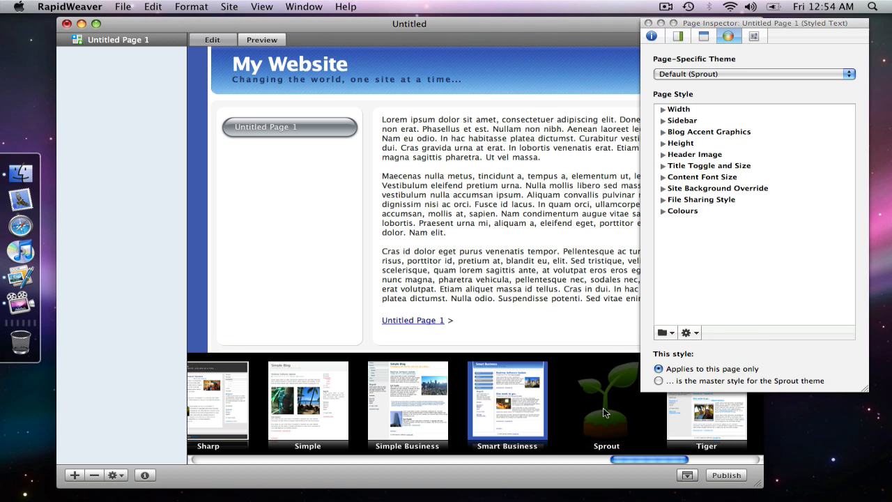
left_click(705, 415)
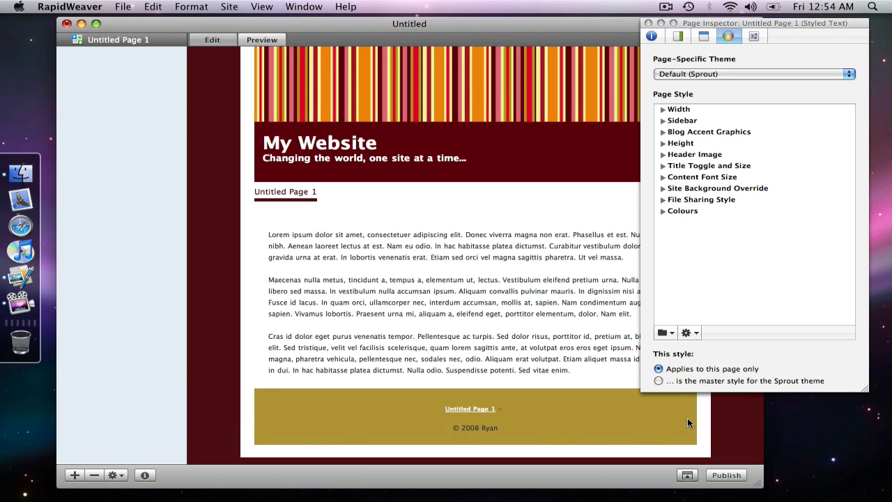
mouse_move(672, 328)
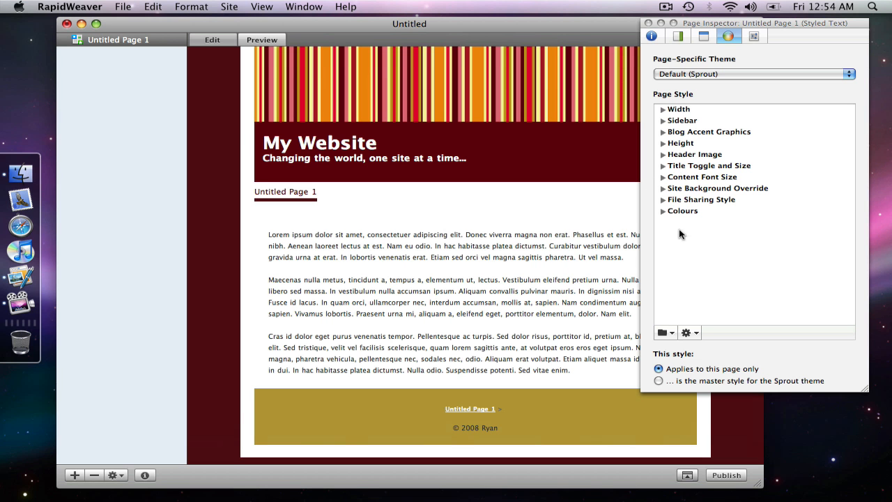
left_click(688, 332)
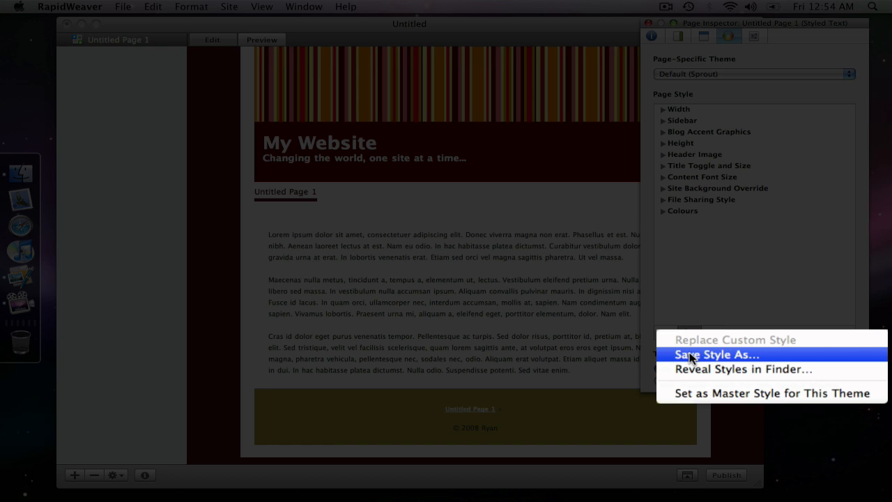
mouse_move(691, 374)
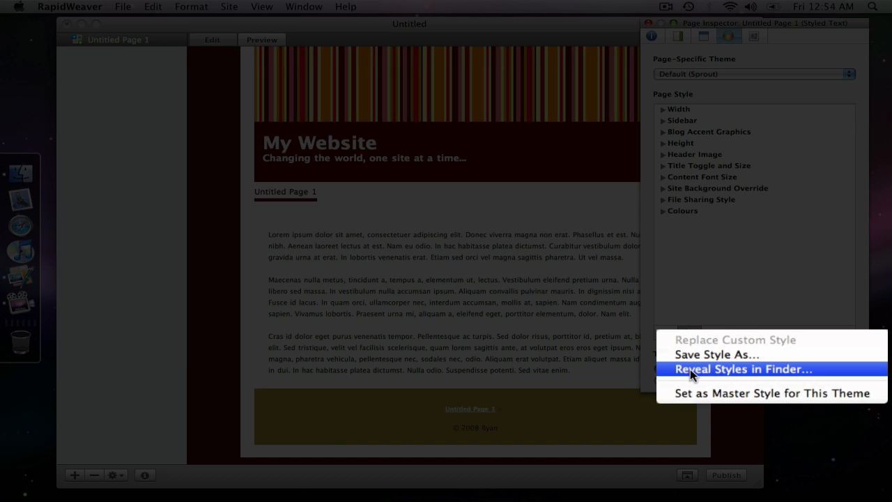
Reveal the Theme Styles folder in Finder showing 'Sprout - Maroon and Brown.rwstyle'.
left_click(741, 369)
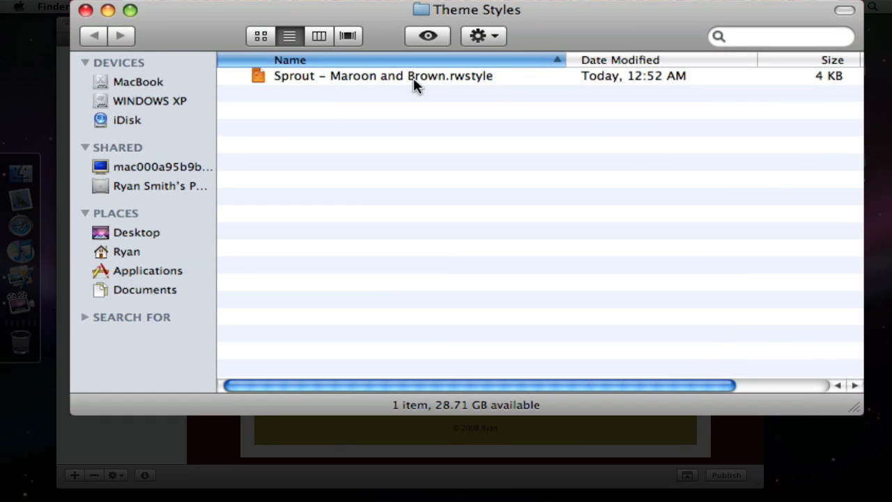
mouse_move(323, 106)
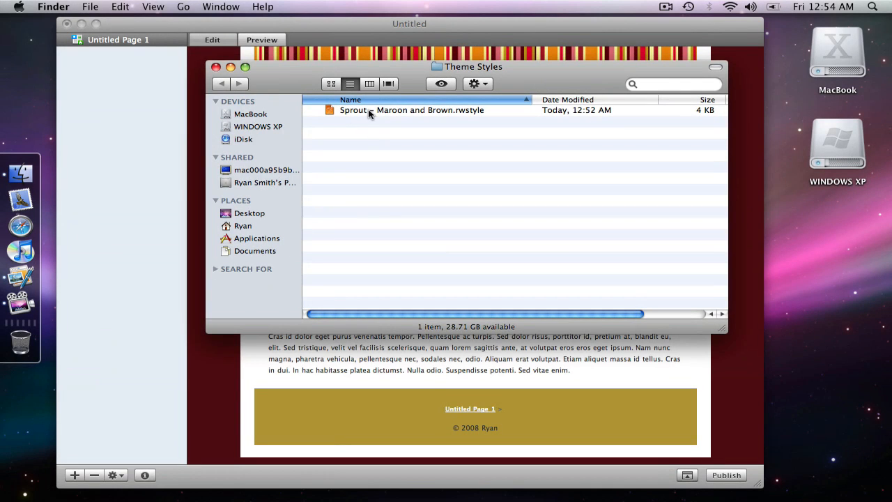
Show the Finder path bar to see the Theme Styles folder inside Library/Application Support/RapidWeaver.
left_click(153, 5)
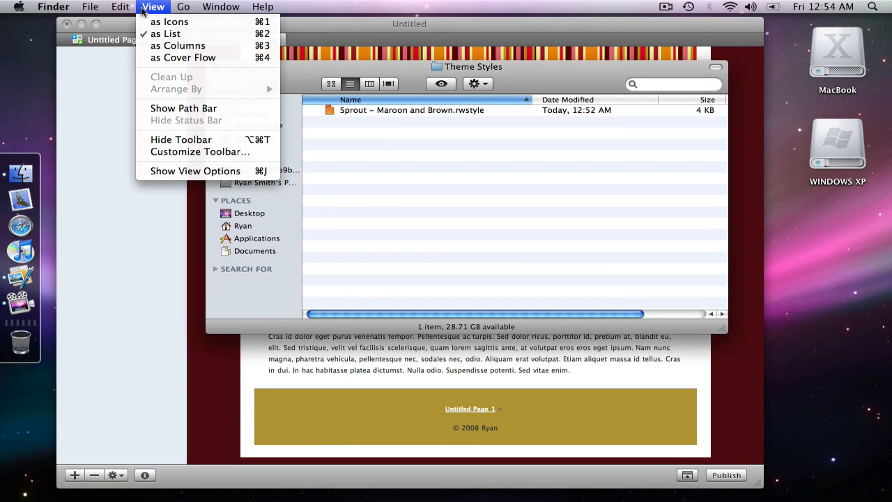
left_click(184, 108)
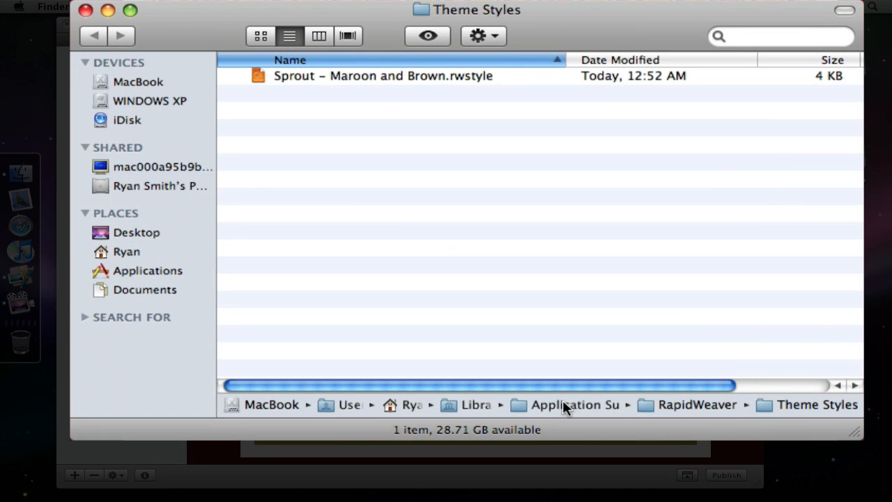
mouse_move(755, 417)
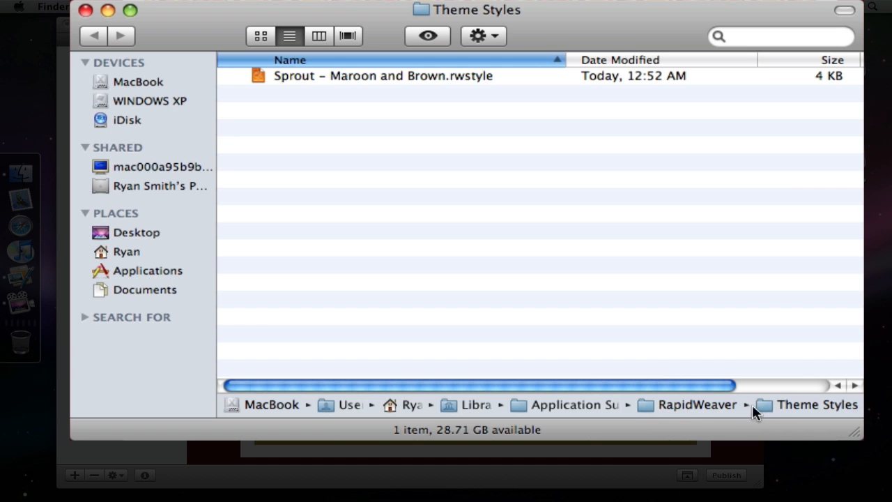
mouse_move(266, 218)
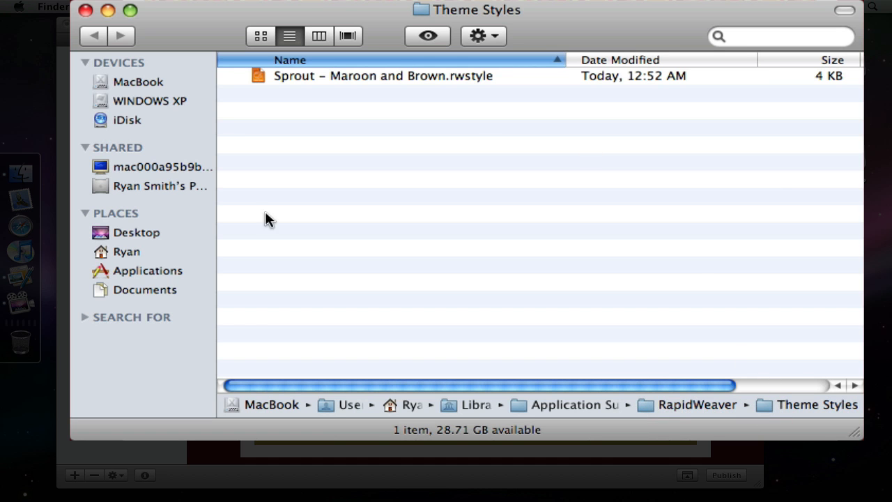
mouse_move(391, 202)
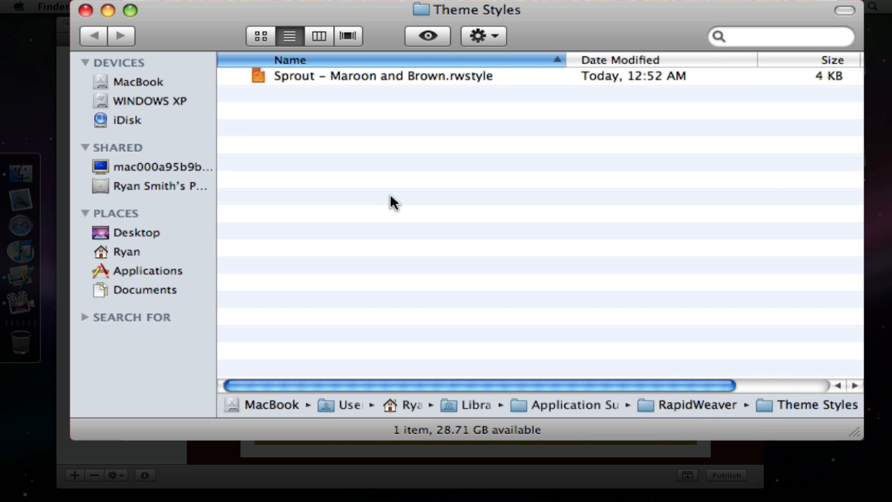
mouse_move(307, 82)
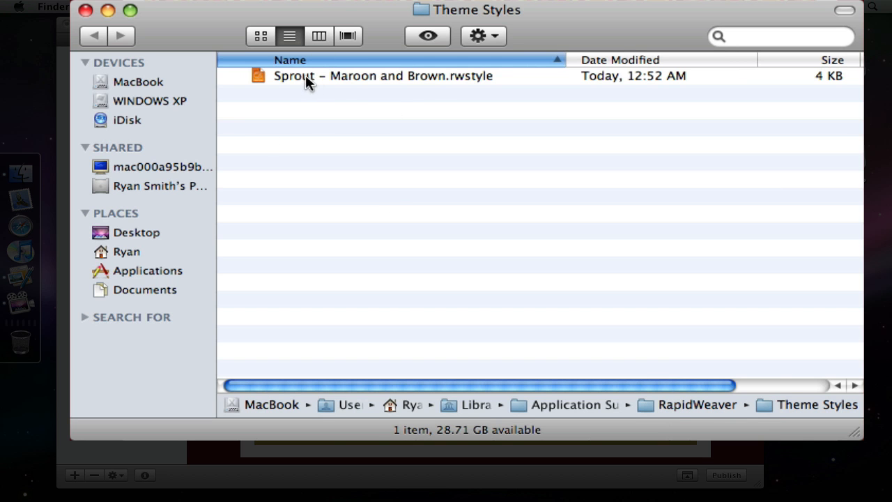
mouse_move(383, 83)
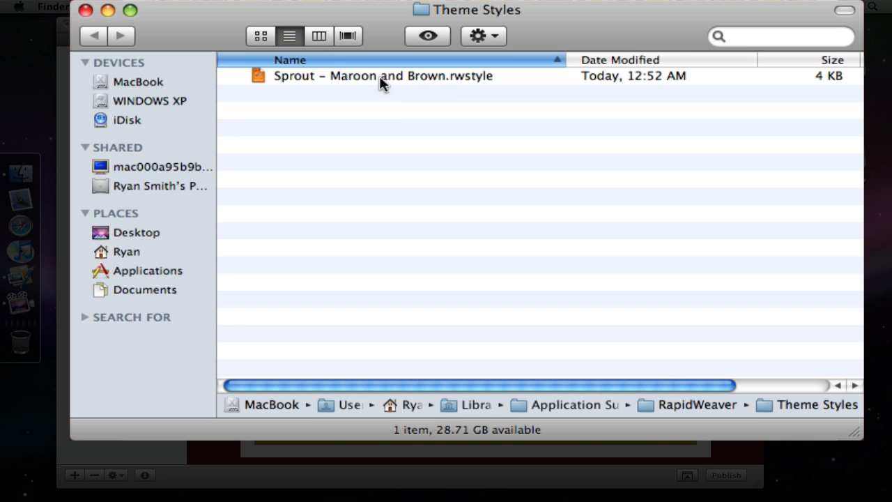
mouse_move(308, 85)
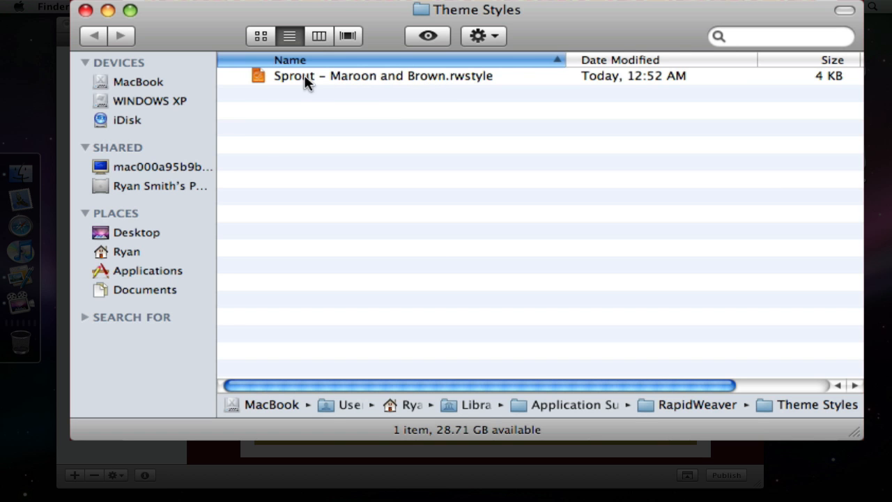
mouse_move(281, 84)
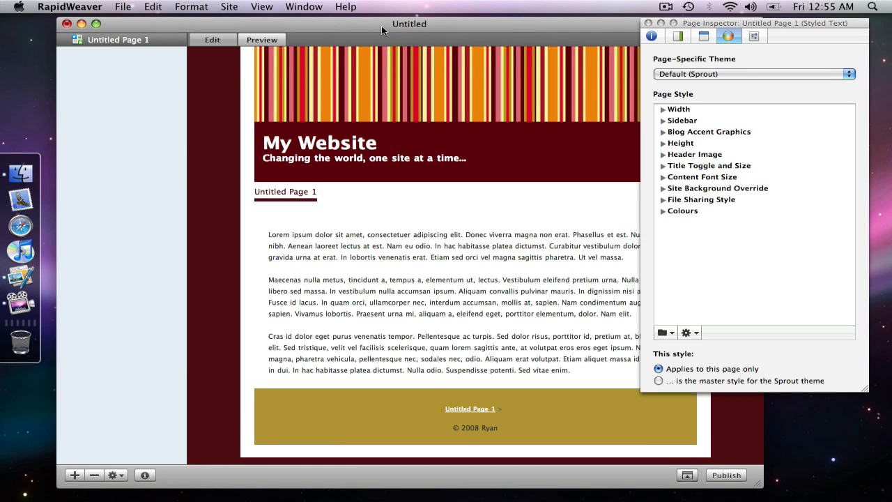
mouse_move(690, 331)
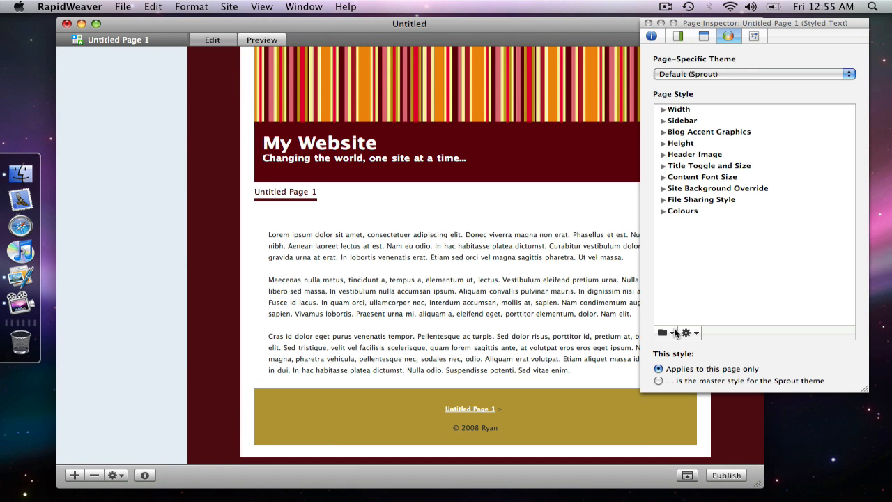
Bring up the page's style list showing built-in and custom Sprout styles.
left_click(666, 332)
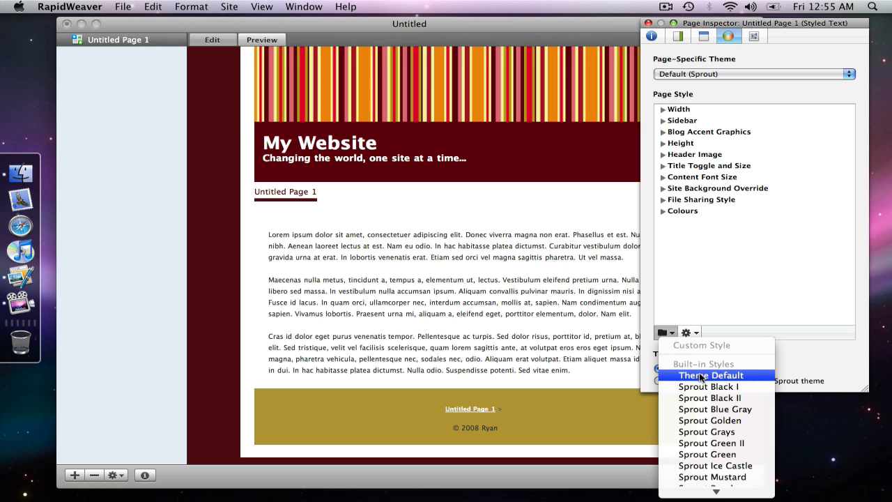
mouse_move(711, 421)
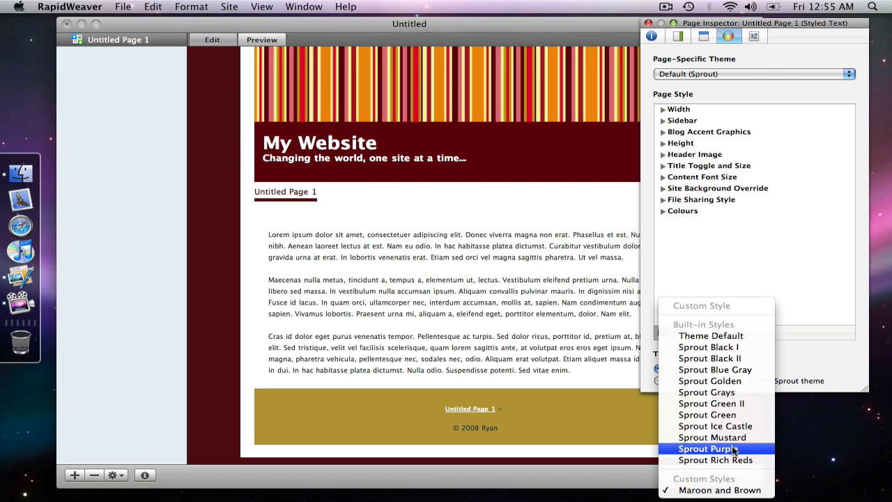
Apply the built-in Sprout Purple style to the page.
left_click(715, 448)
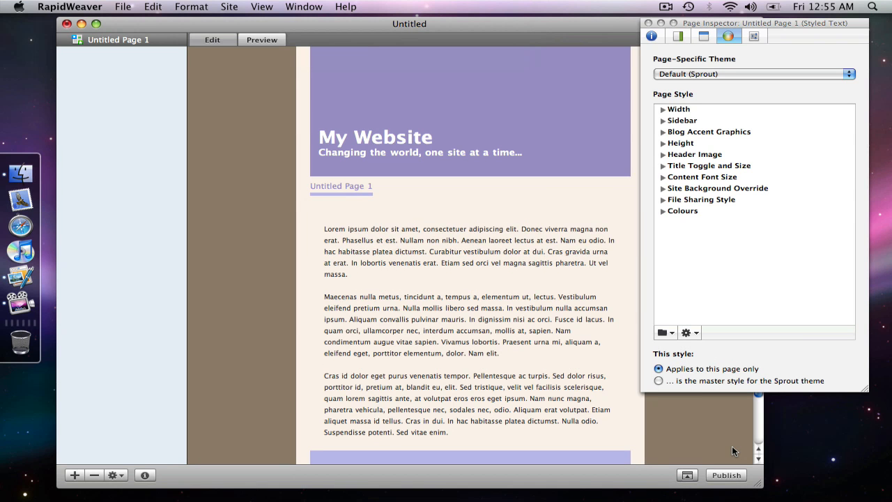
mouse_move(273, 298)
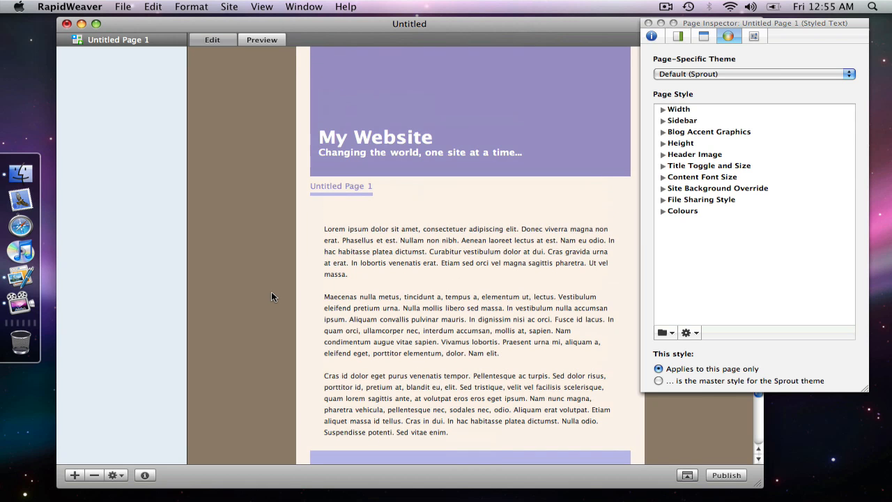
mouse_move(345, 332)
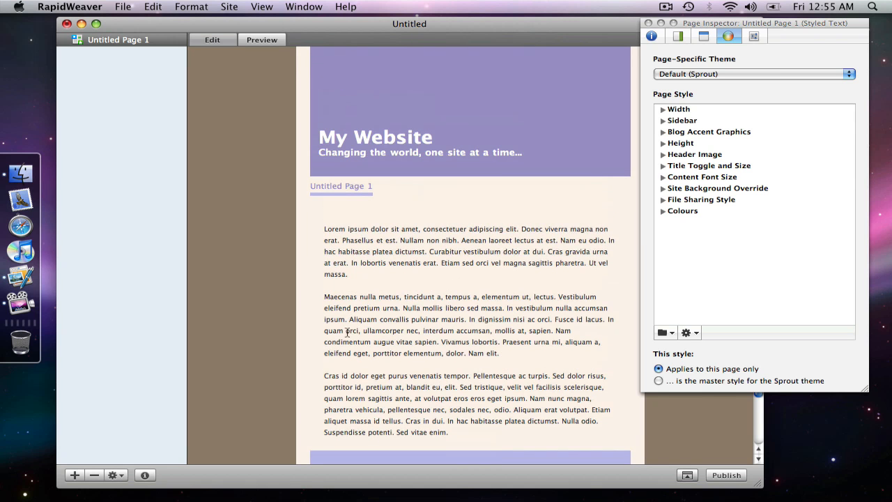
mouse_move(673, 332)
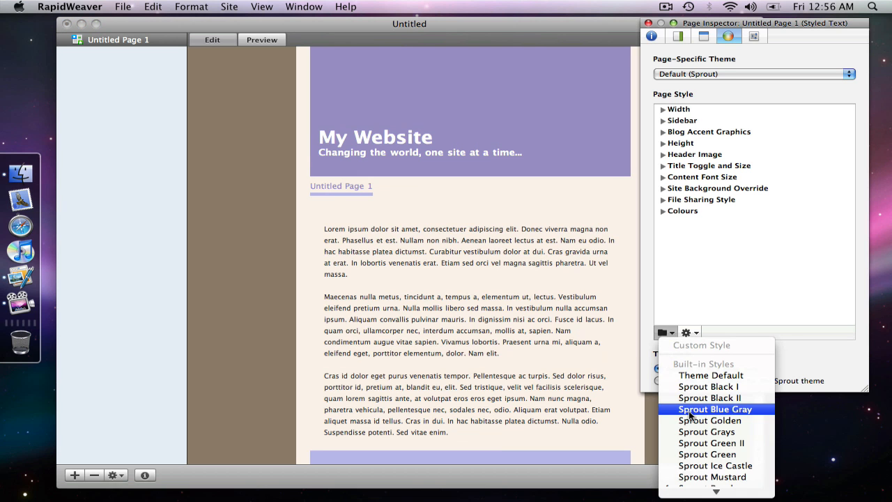
Apply the built-in Sprout Blue Gray style, kept to this page only.
left_click(714, 409)
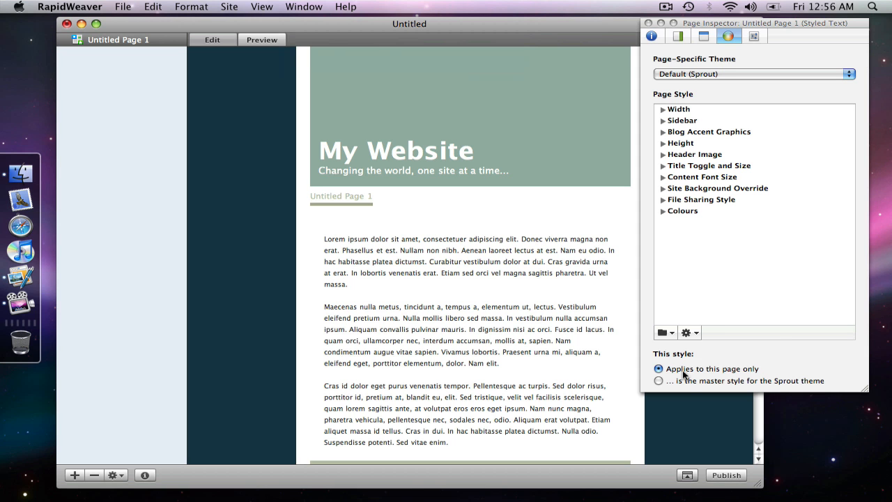
left_click(662, 332)
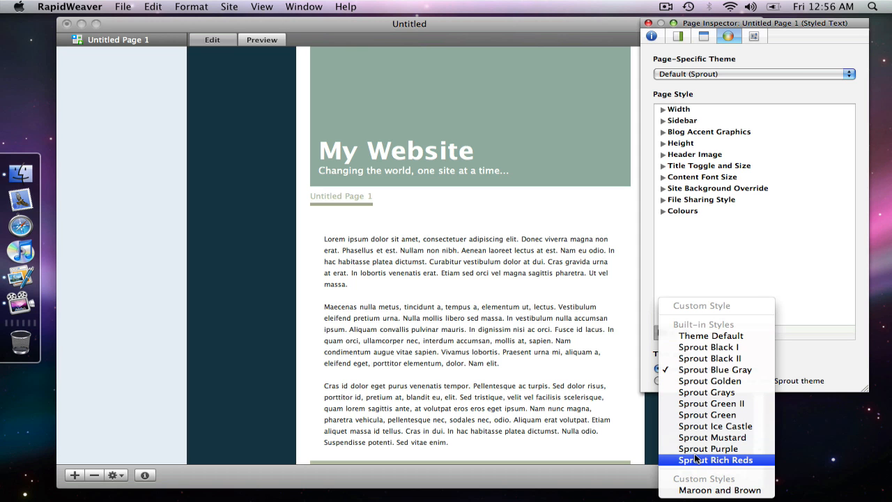
mouse_move(716, 427)
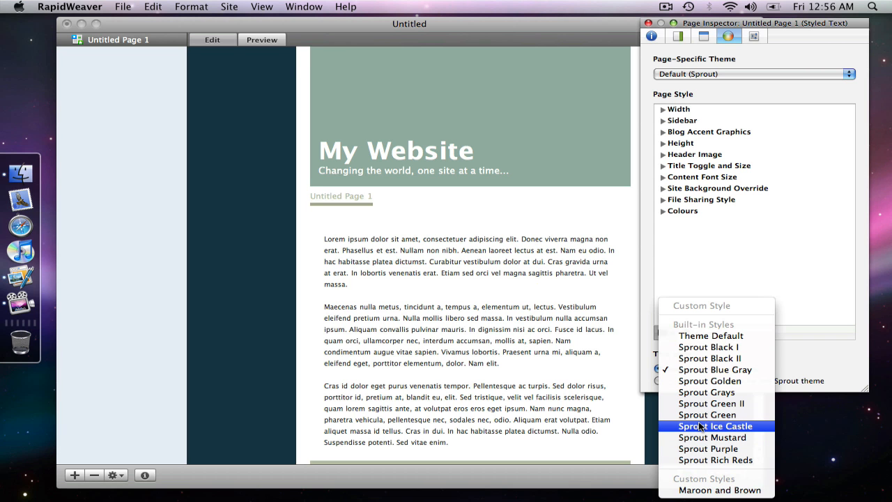
mouse_move(700, 468)
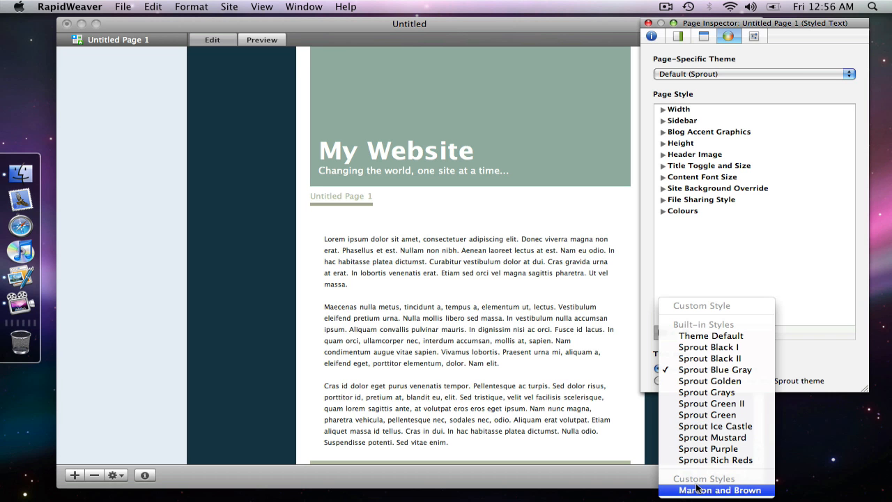
mouse_move(711, 404)
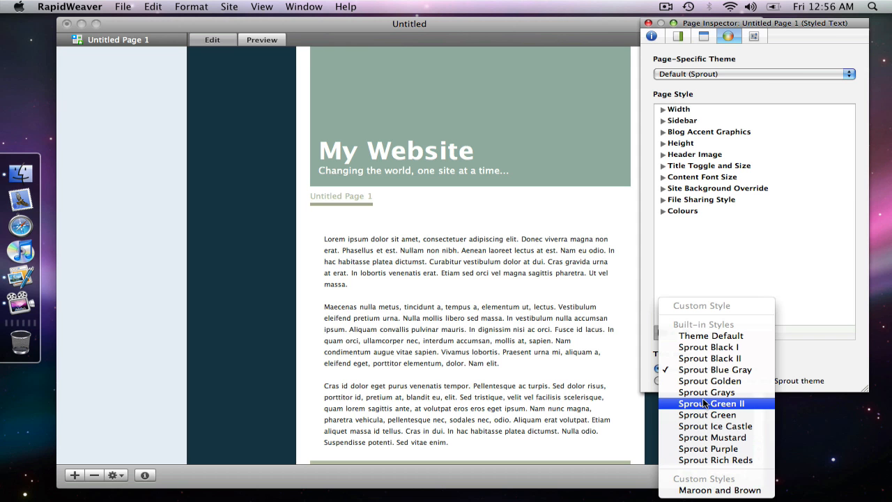
mouse_move(706, 416)
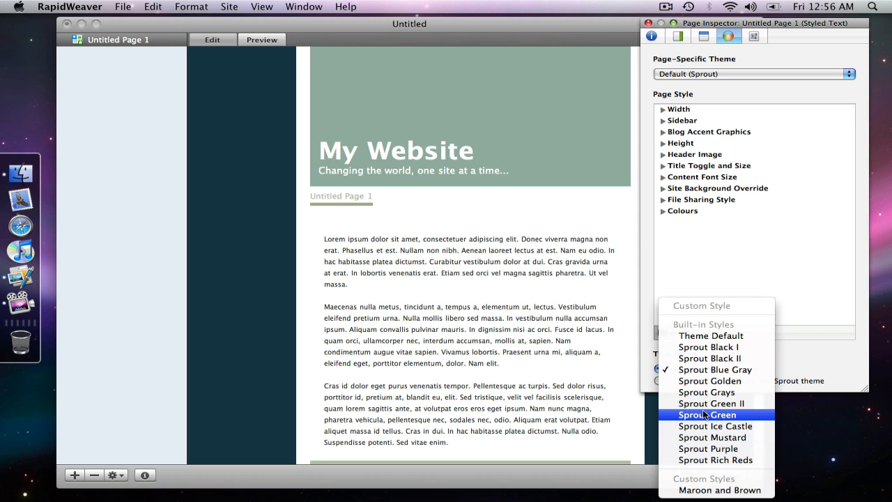
left_click(707, 415)
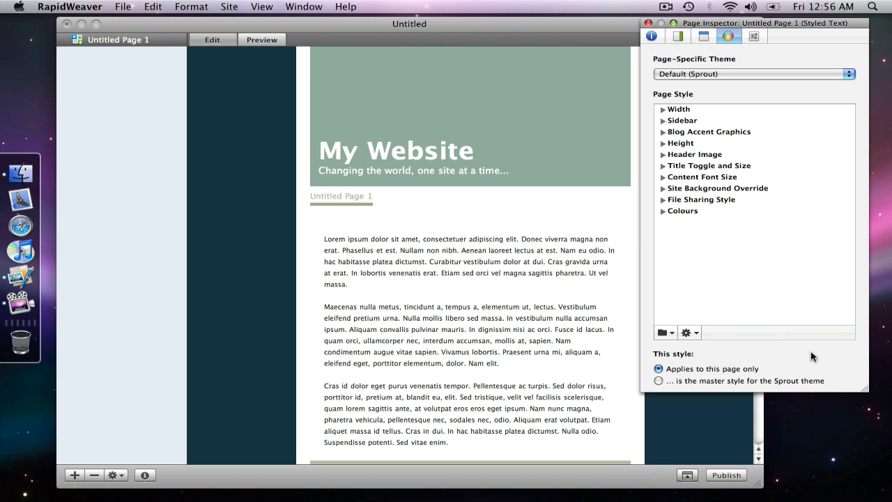